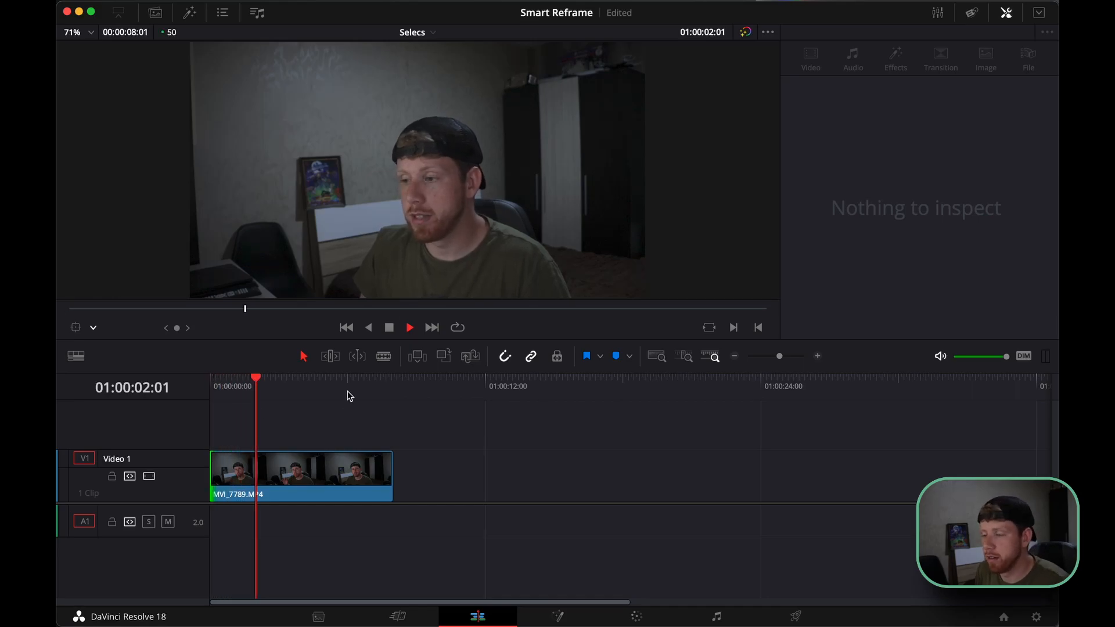
# Step: Scrub through the middle clip's opening, then expand its Smart Reframe settings in the Inspector
pyautogui.moveTo(256, 376); pyautogui.dragTo(269, 386)
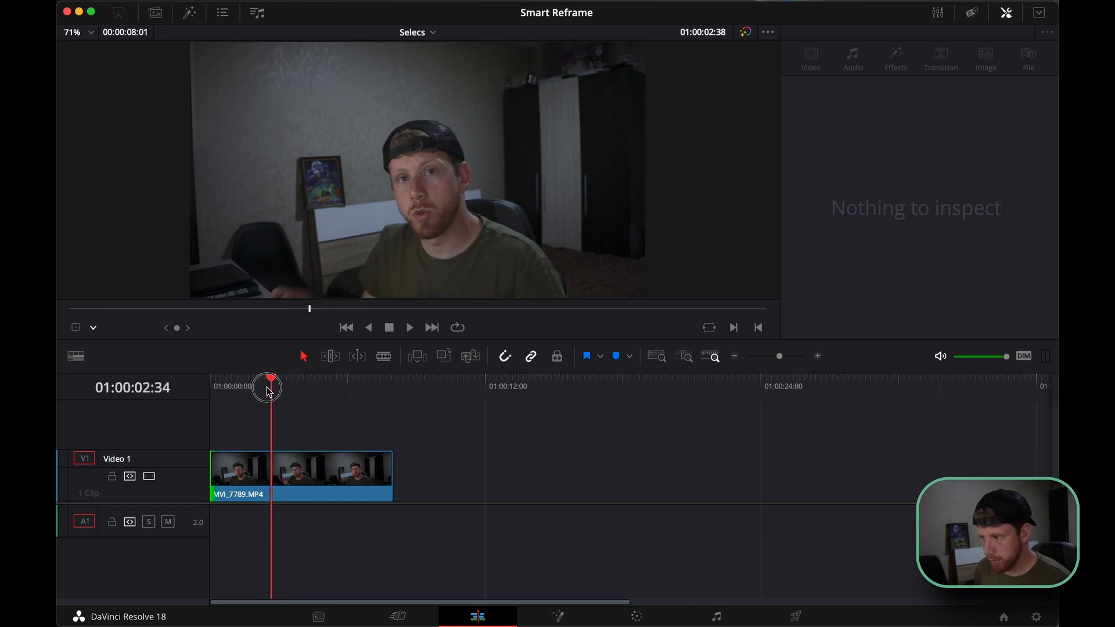
pyautogui.moveTo(267, 387); pyautogui.dragTo(269, 387)
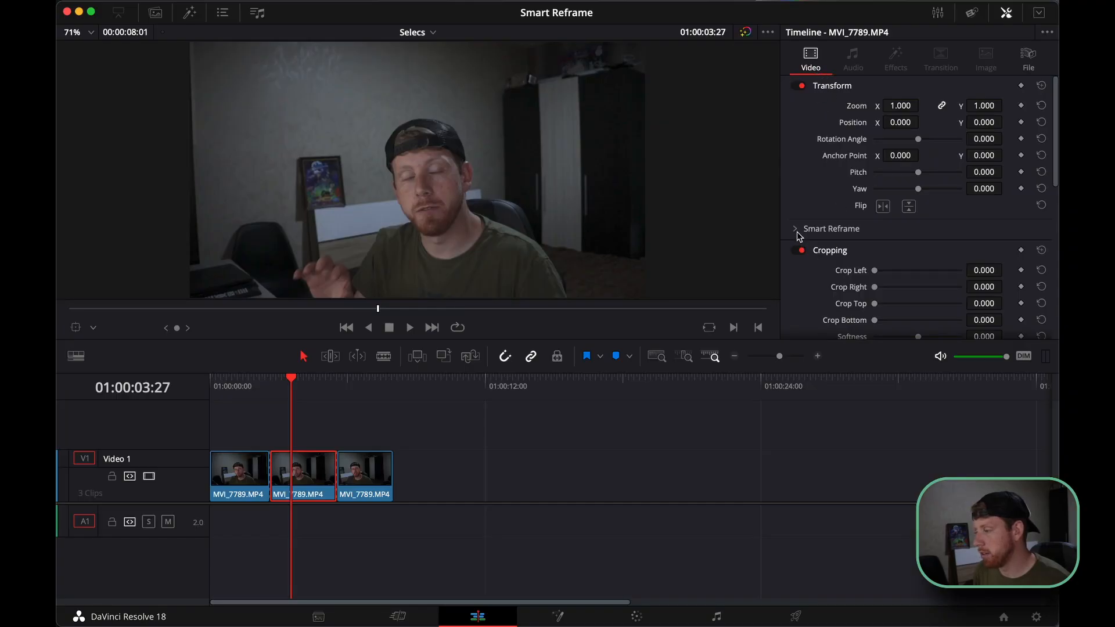
pyautogui.moveTo(833, 236)
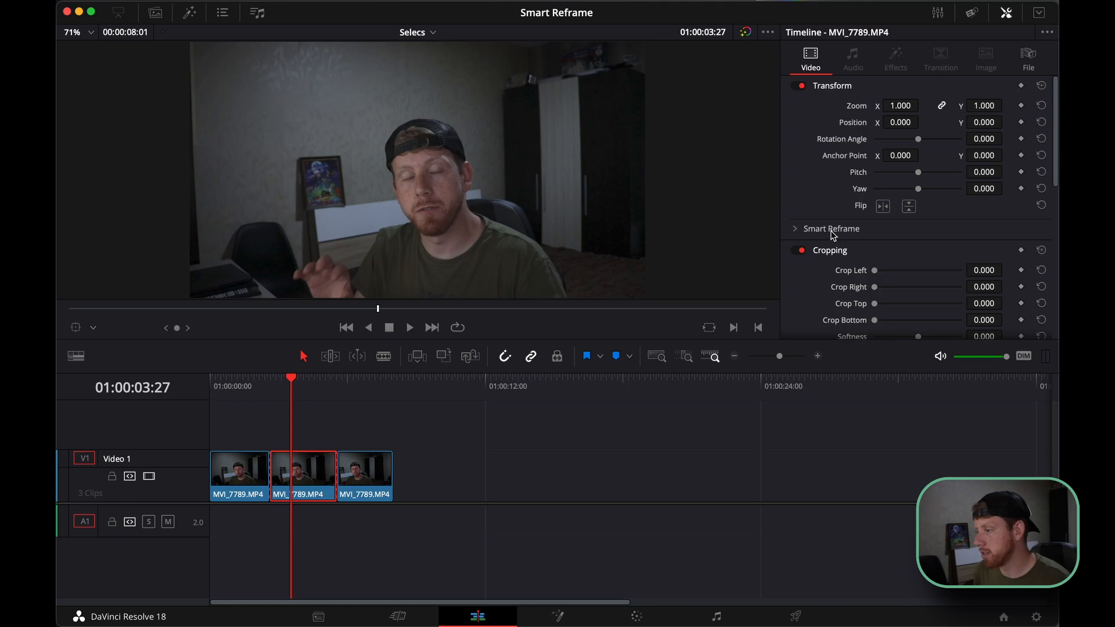
pyautogui.click(794, 229)
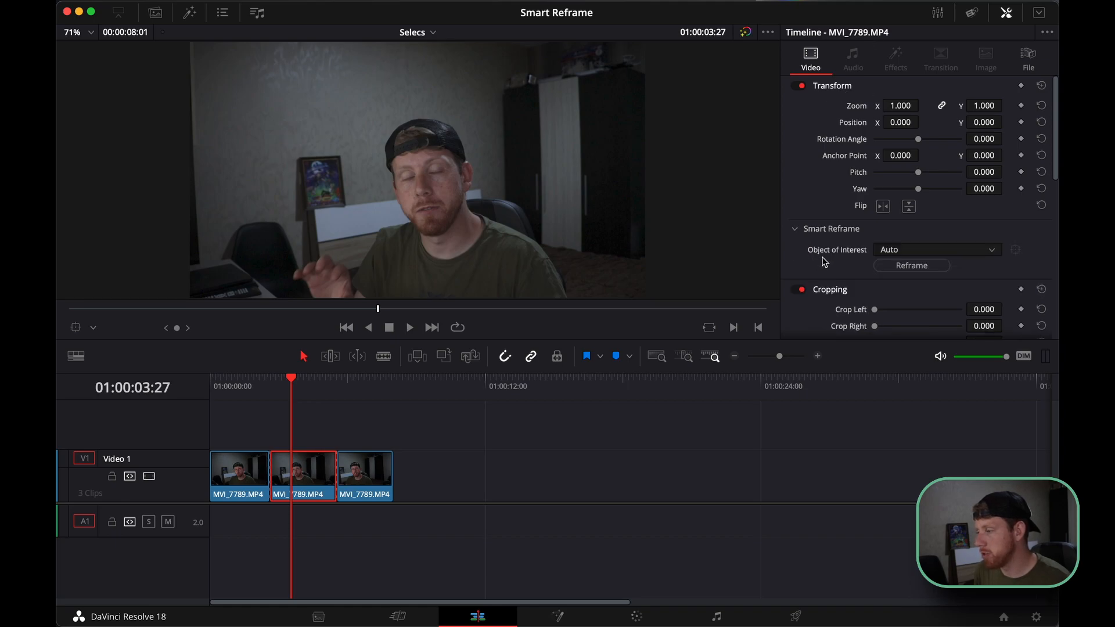
pyautogui.moveTo(893, 263)
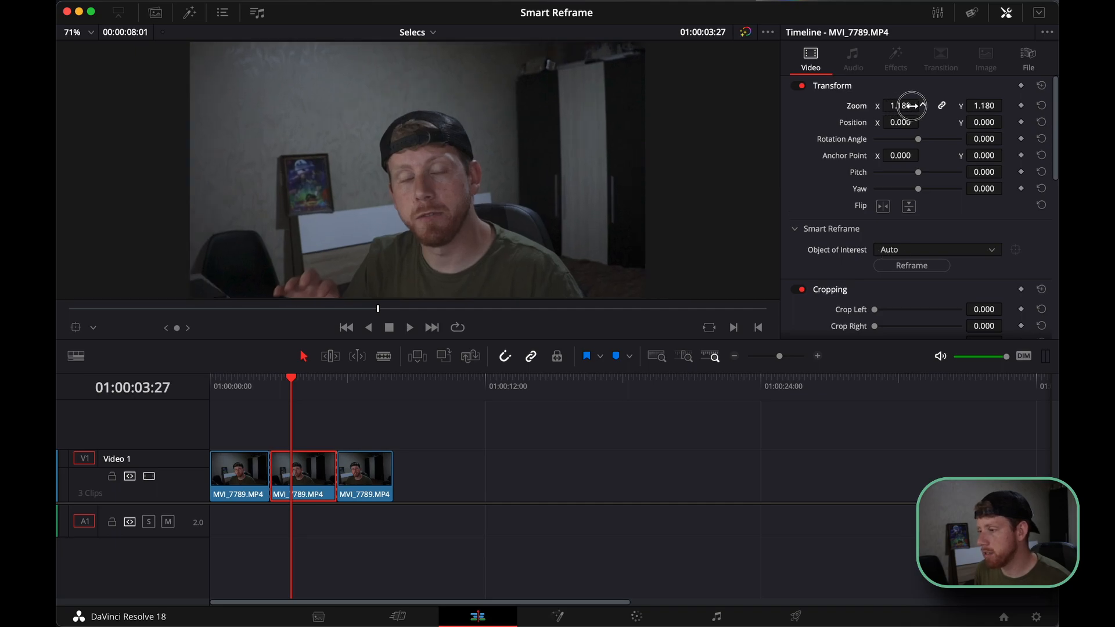
# Step: Zoom the middle clip to 1.61 and run Reframe with Object of Interest on Auto
pyautogui.moveTo(910, 105); pyautogui.dragTo(932, 106)
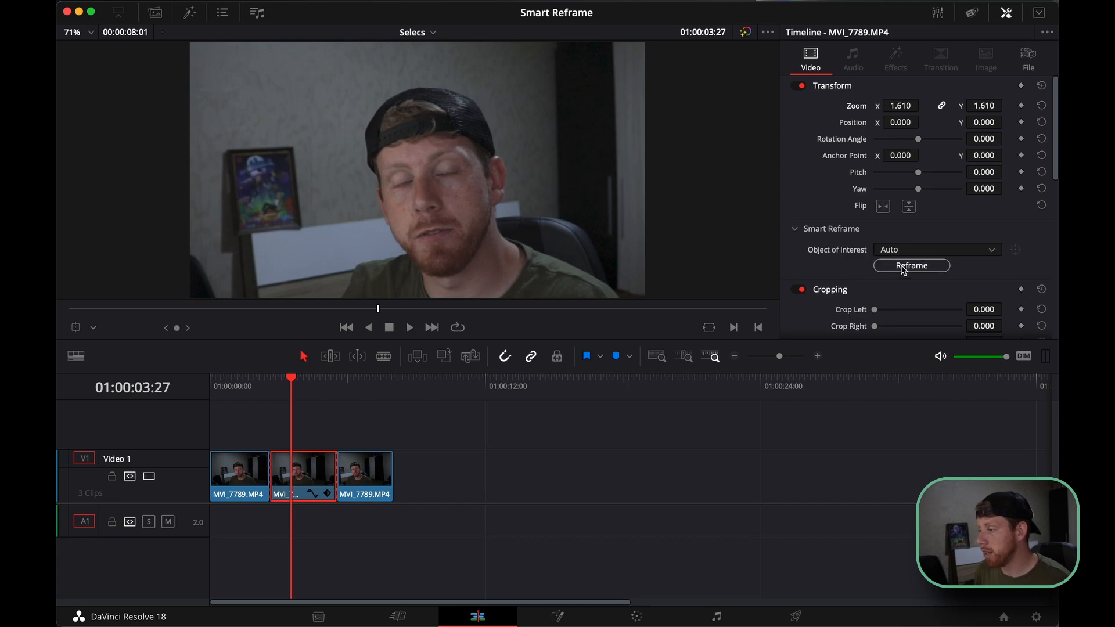
pyautogui.click(911, 265)
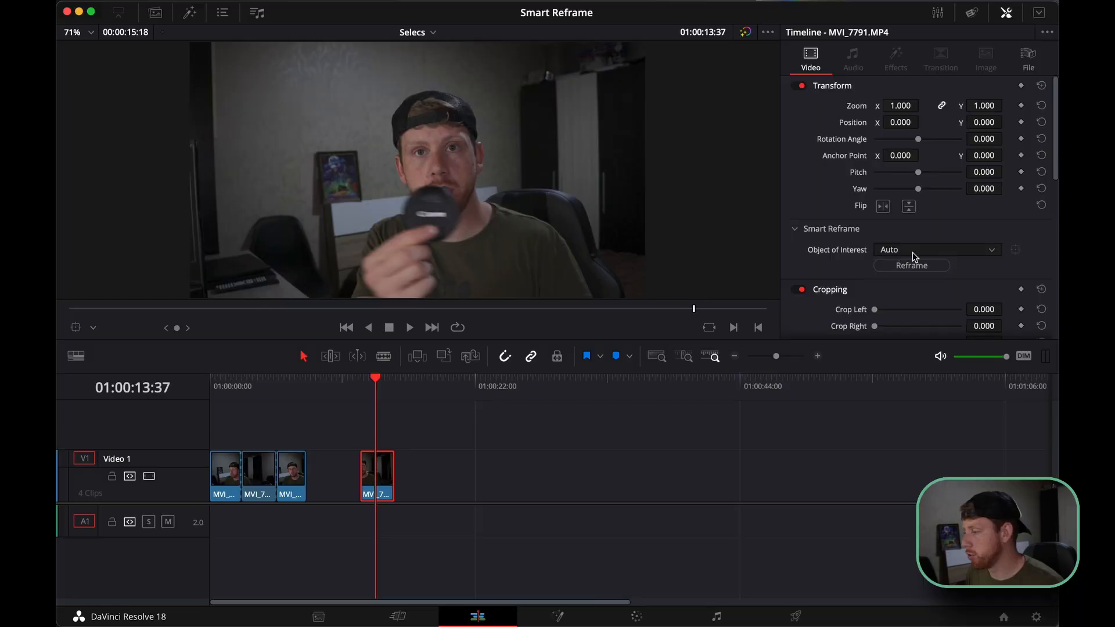
# Step: Set MVI_7791.MP4's Smart Reframe Object of Interest to Reference Point
pyautogui.click(937, 250)
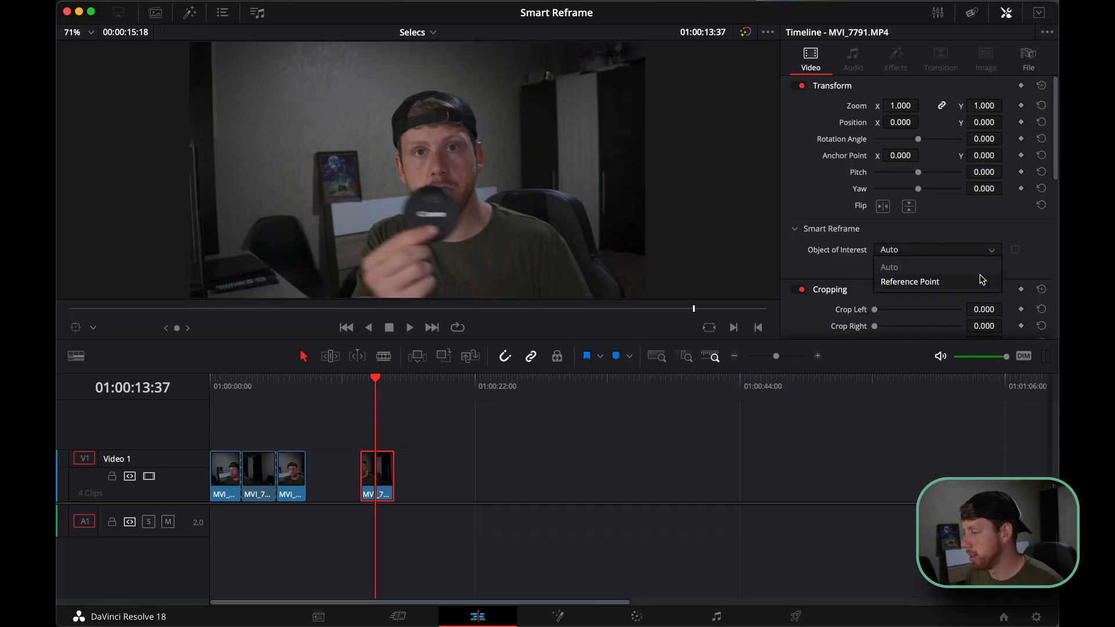
pyautogui.click(910, 282)
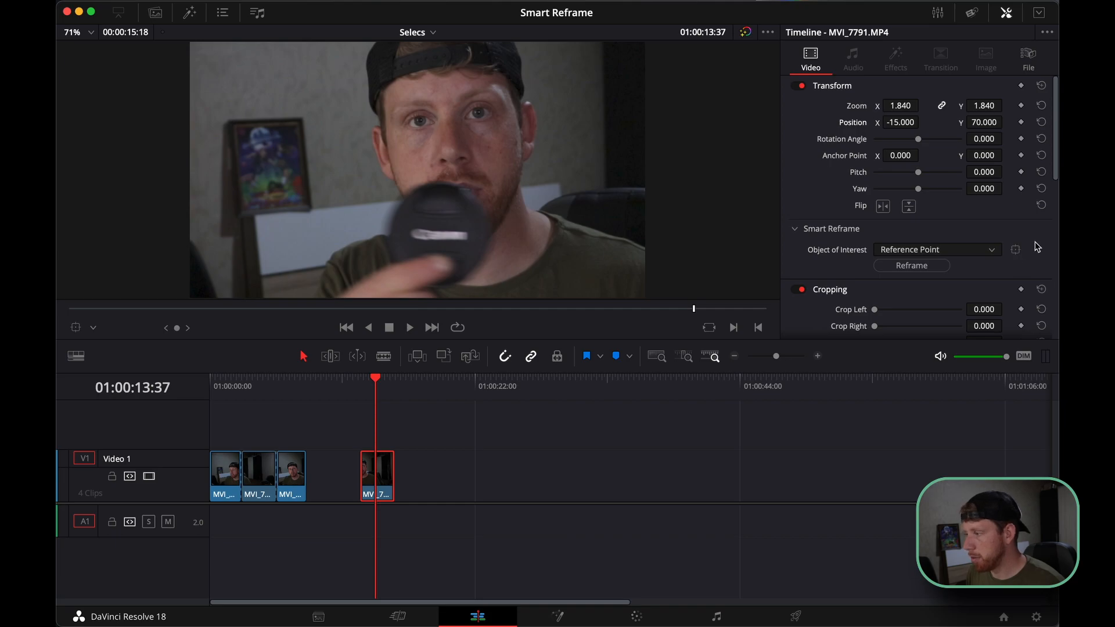